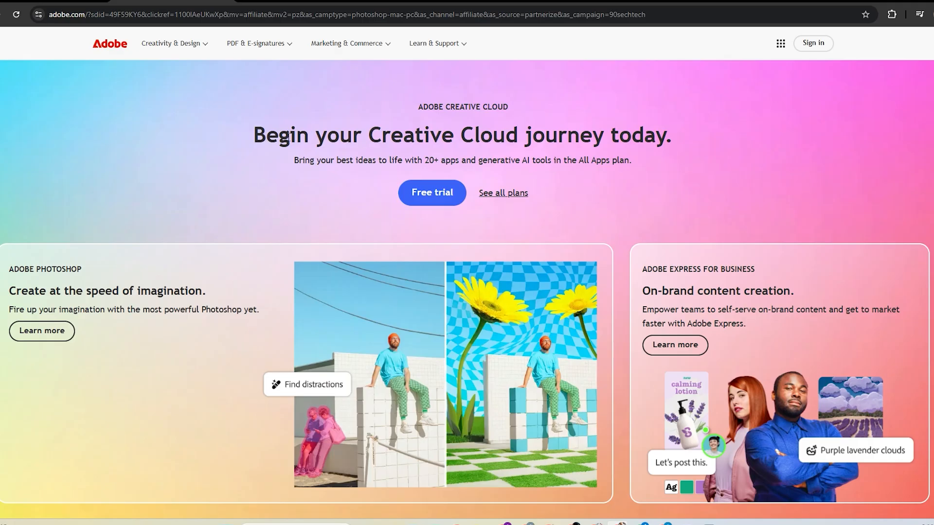
- Choose the Creative Cloud All Apps free trial, annual paid monthly, and continue to checkout
{"action": "left_click_drag", "start_coordinate": [253, 135], "coordinate": [647, 135]}
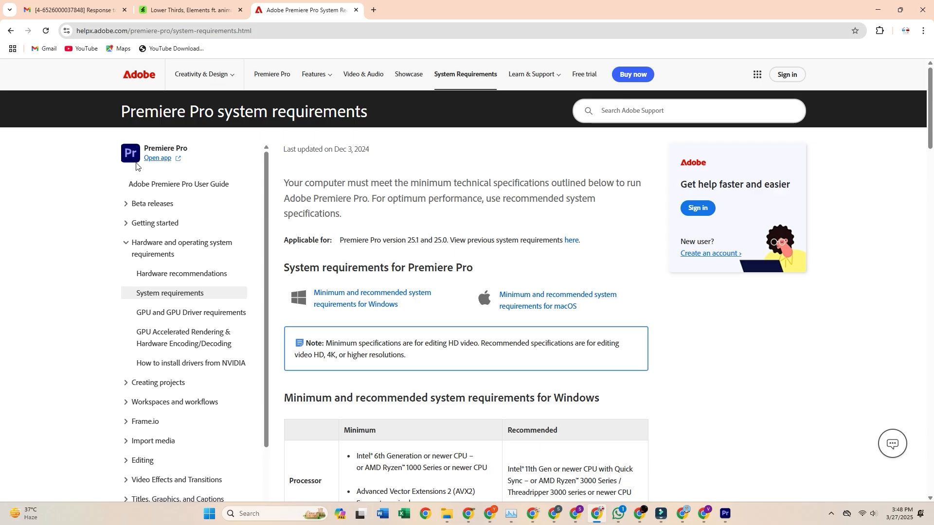
{"action": "scroll", "scroll_direction": "down", "scroll_amount": 3}
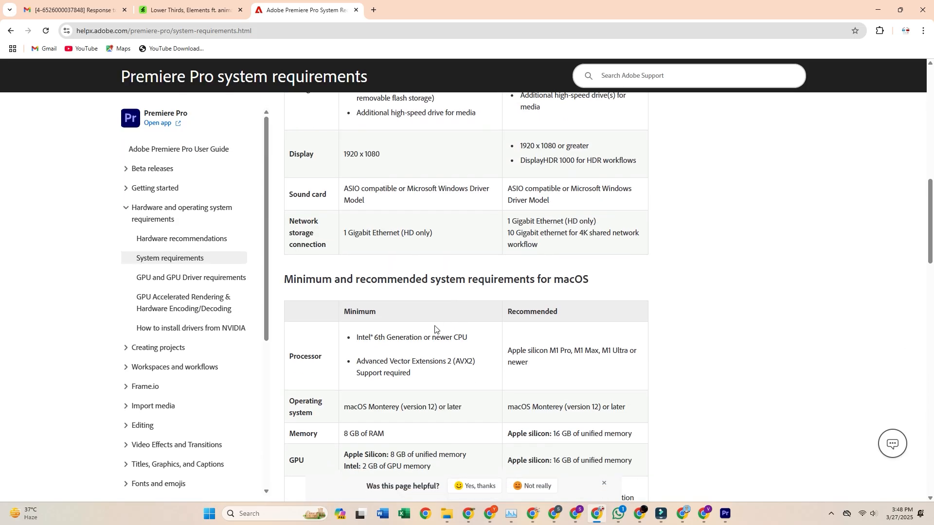
{"action": "mouse_move", "coordinate": [603, 366]}
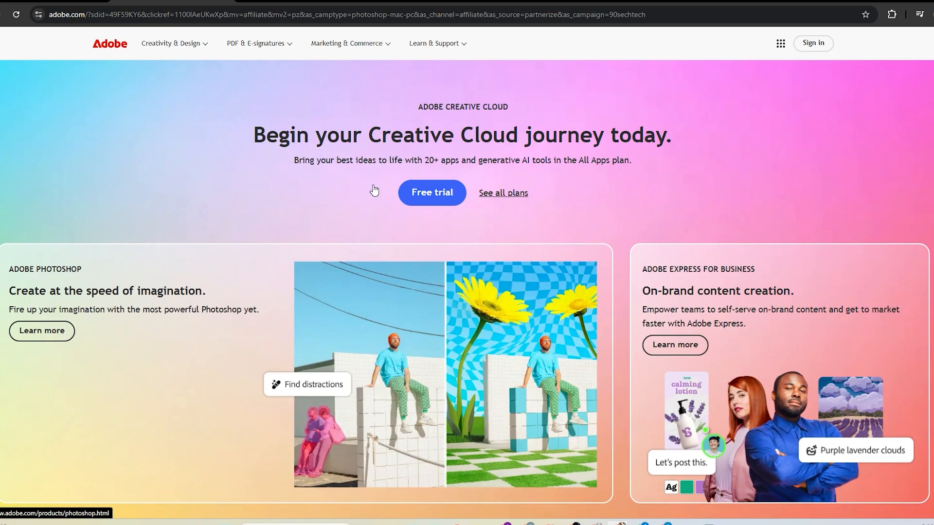
{"action": "left_click", "coordinate": [432, 193]}
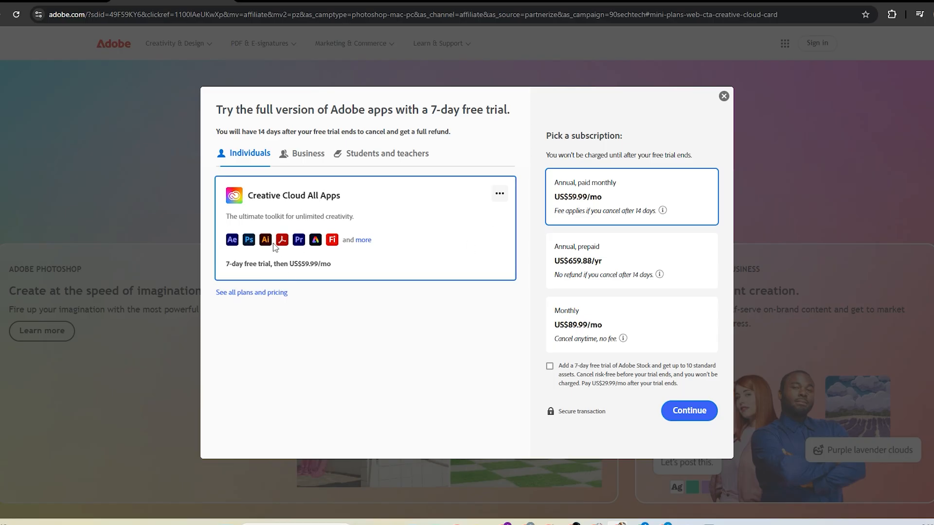
{"action": "mouse_move", "coordinate": [355, 253]}
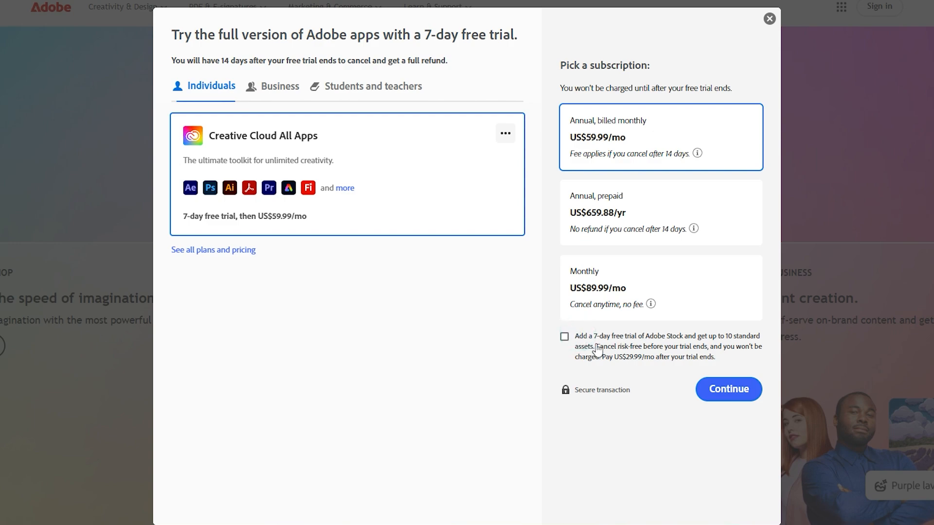
{"action": "mouse_move", "coordinate": [646, 344]}
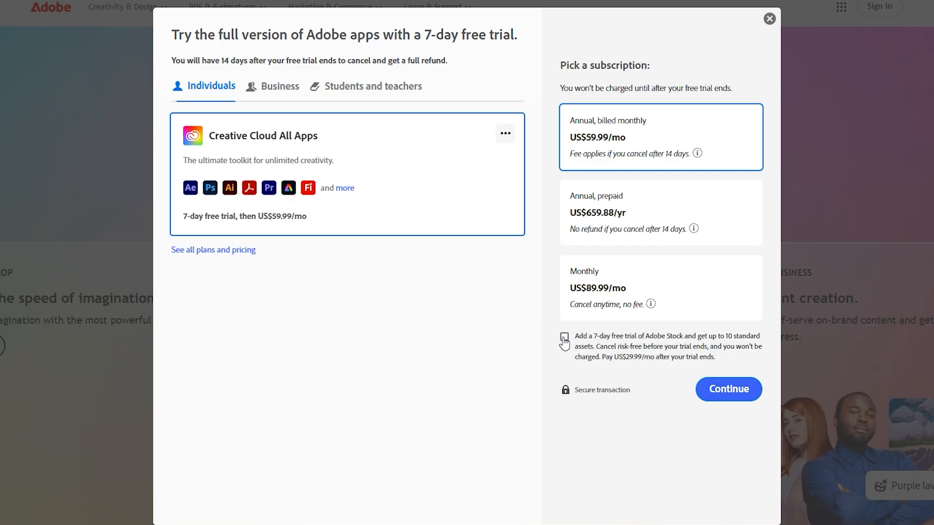
{"action": "left_click", "coordinate": [564, 337]}
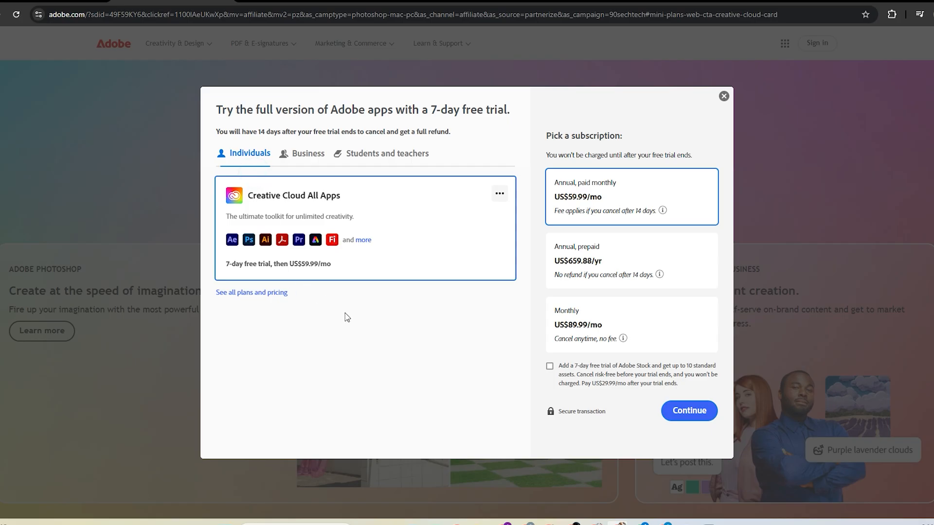
{"action": "left_click", "coordinate": [688, 410]}
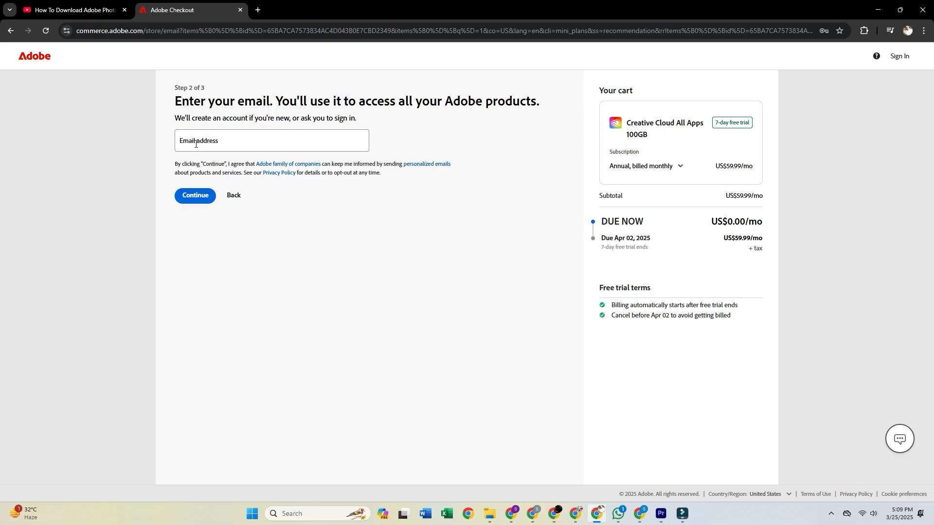
- Enter the account email and trial payment details in Adobe Checkout
{"action": "left_click", "coordinate": [195, 195]}
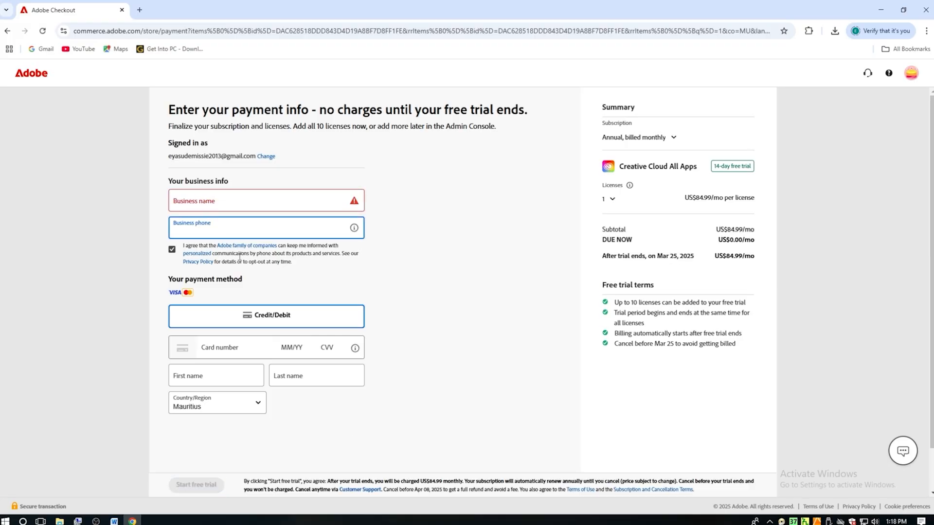
{"action": "left_click", "coordinate": [250, 227]}
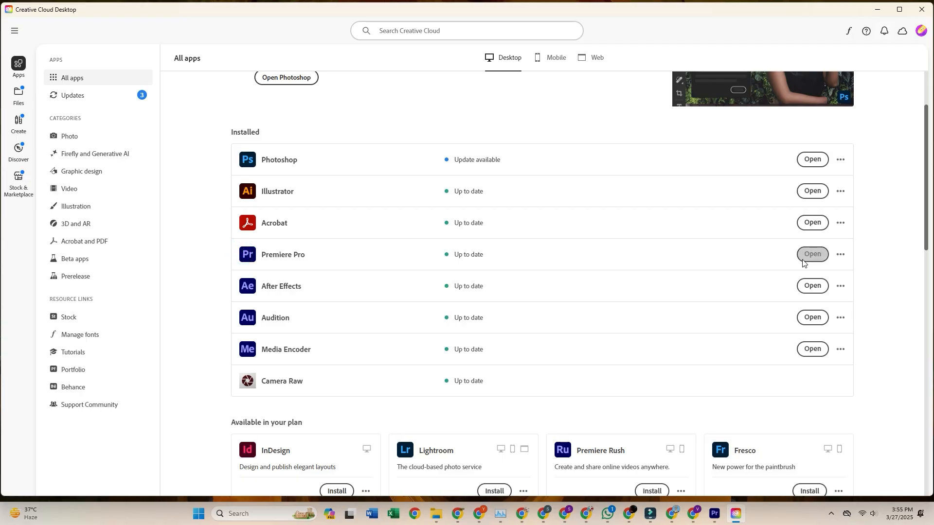
{"action": "mouse_move", "coordinate": [509, 259]}
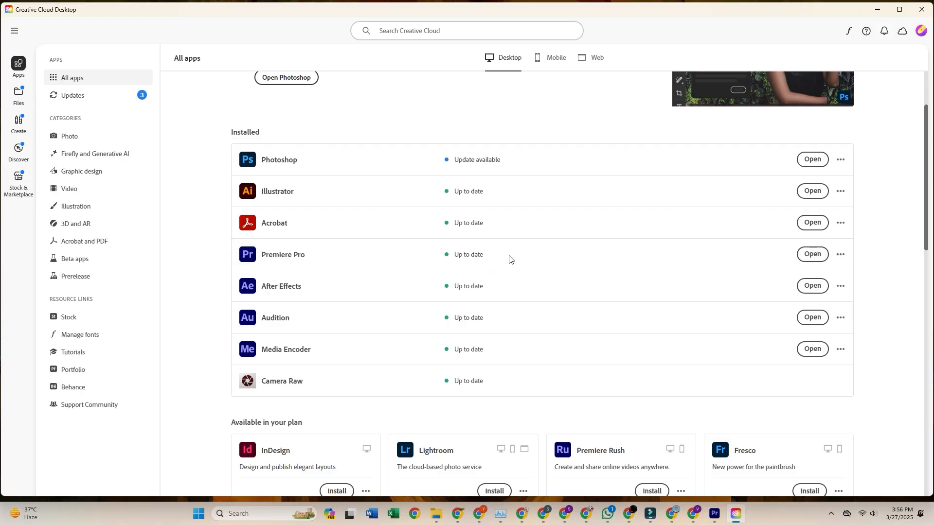
{"action": "mouse_move", "coordinate": [676, 268]}
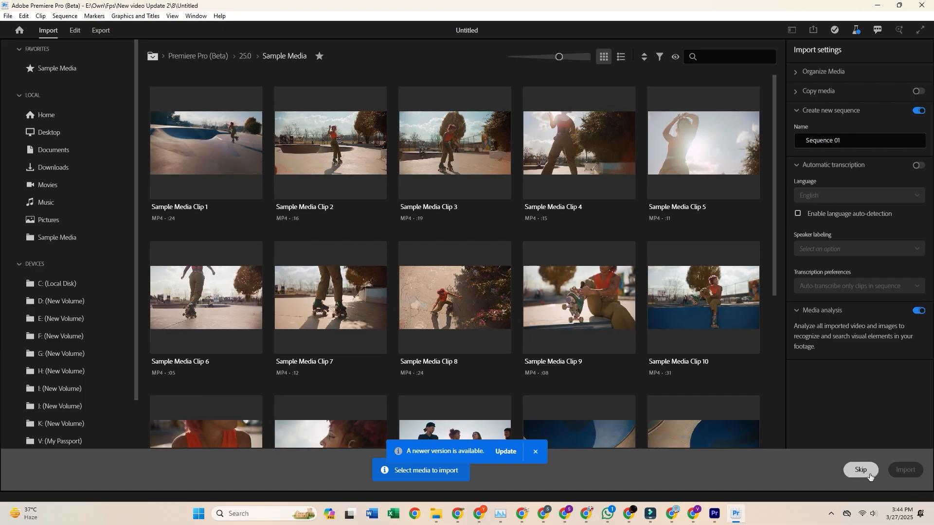
- Skip media import to an empty project, then switch to the 7 Ant project folder
{"action": "left_click", "coordinate": [860, 470]}
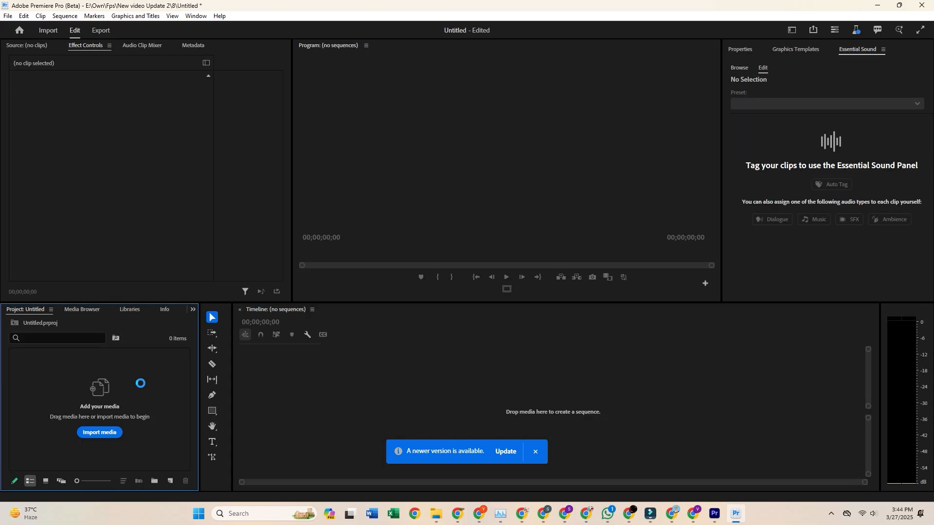
{"action": "left_click", "coordinate": [98, 432]}
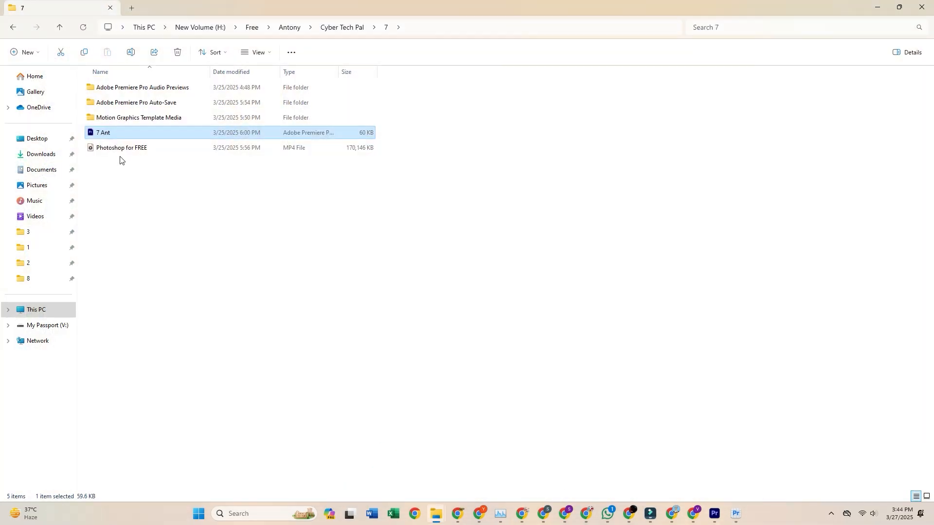
- Open the 7 Ant .prproj file from File Explorer in Premiere Pro
{"action": "left_click", "coordinate": [121, 148]}
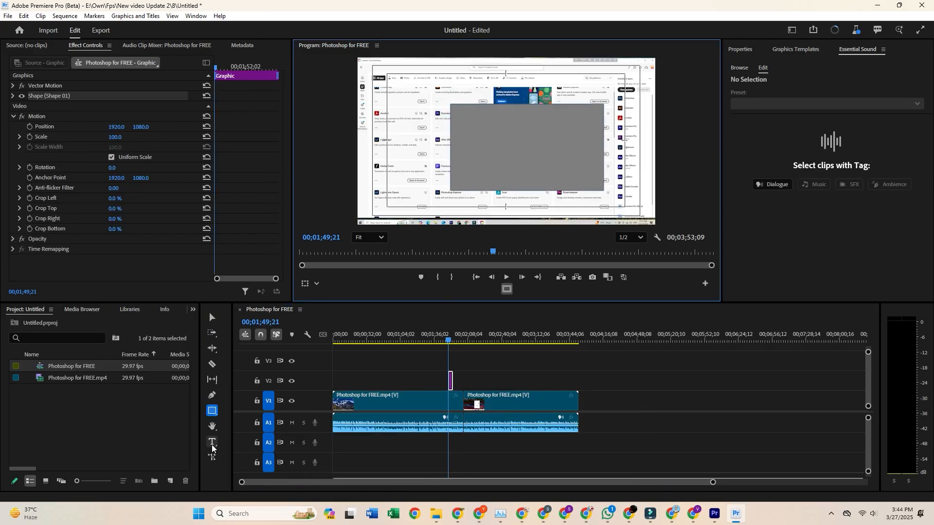
- Select the Type tool on the Photoshop for FREE sequence to add text
{"action": "left_click", "coordinate": [212, 441]}
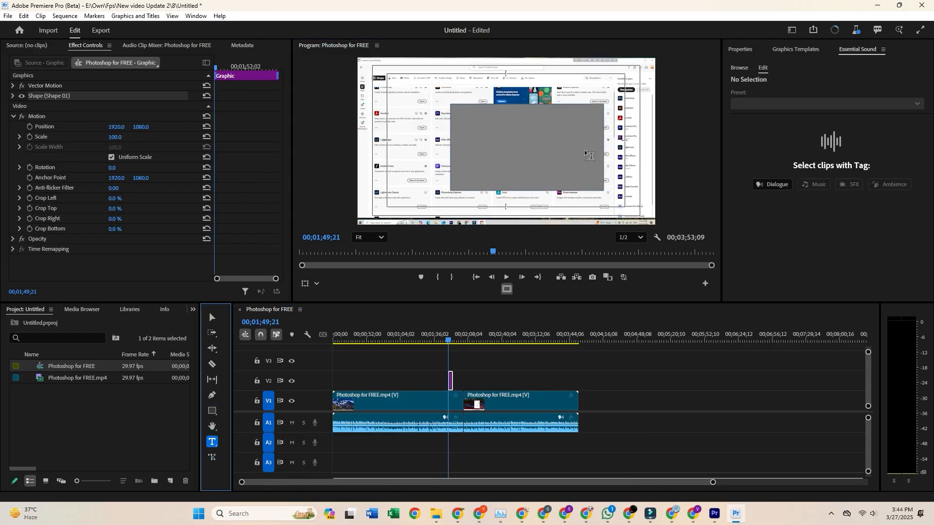